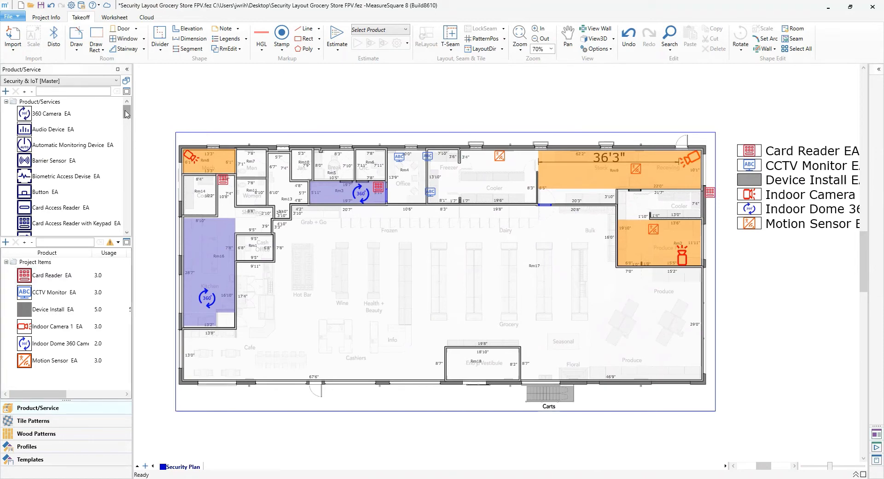
Step: Scroll down the Product/Service list toward the Project Items panel
scroll(down, 3)
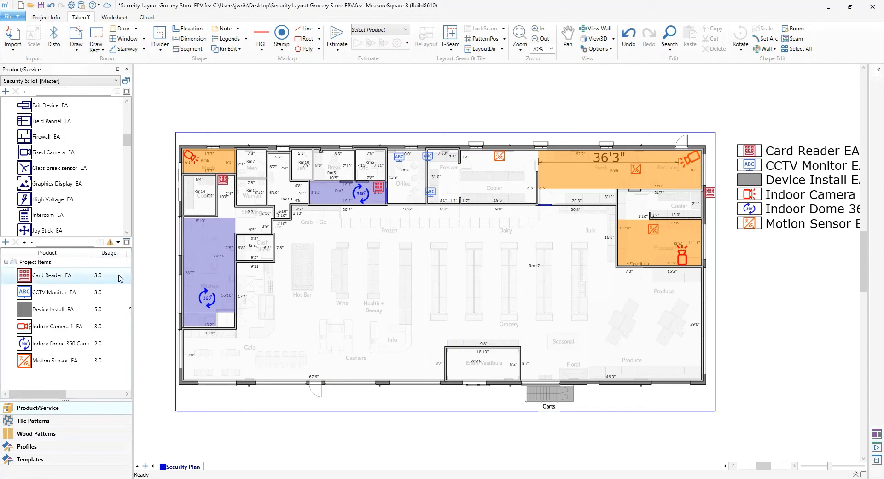
mouse_move(123, 279)
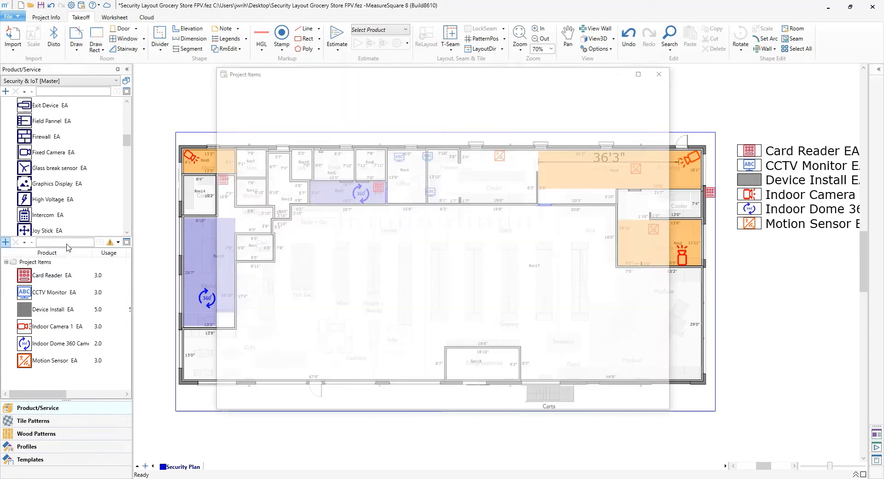
Step: Create a new 'Outdoor Camera' product with Type set to Count
click(218, 84)
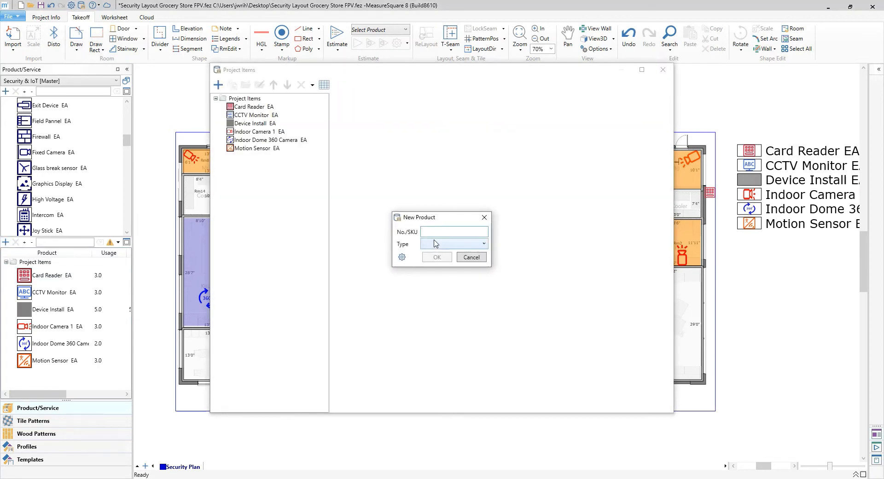
text(Outdoor Camera)
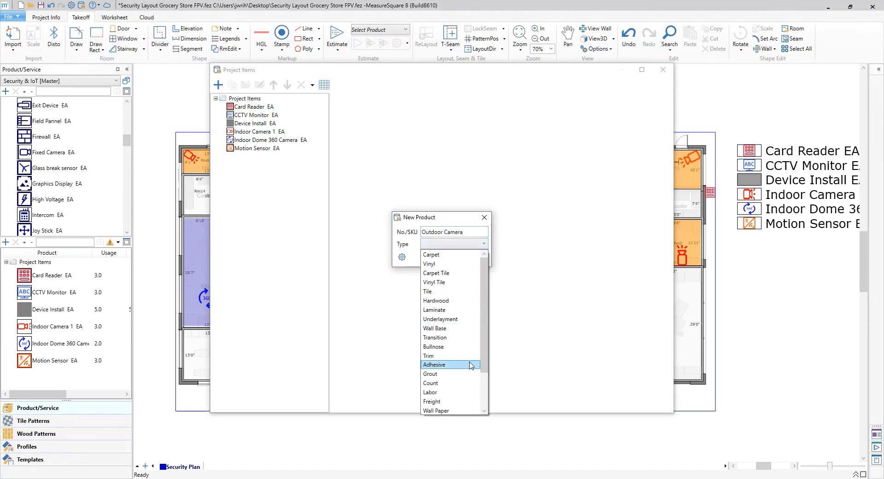
click(430, 382)
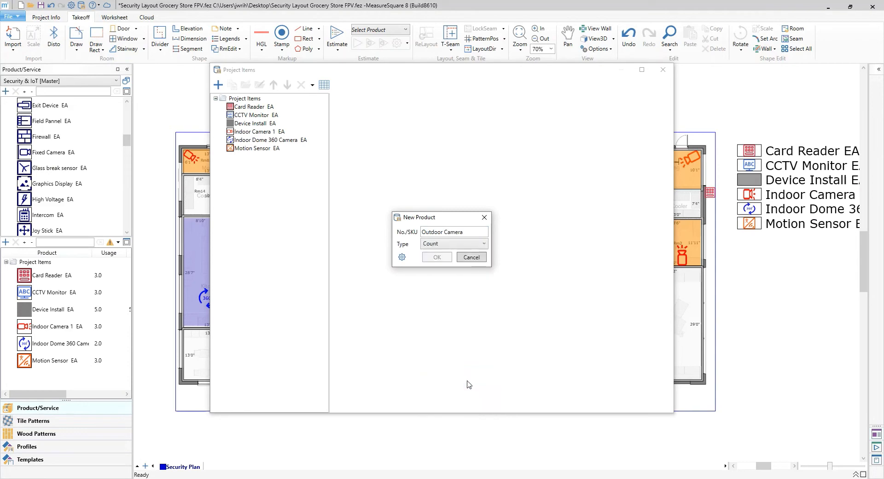
click(435, 257)
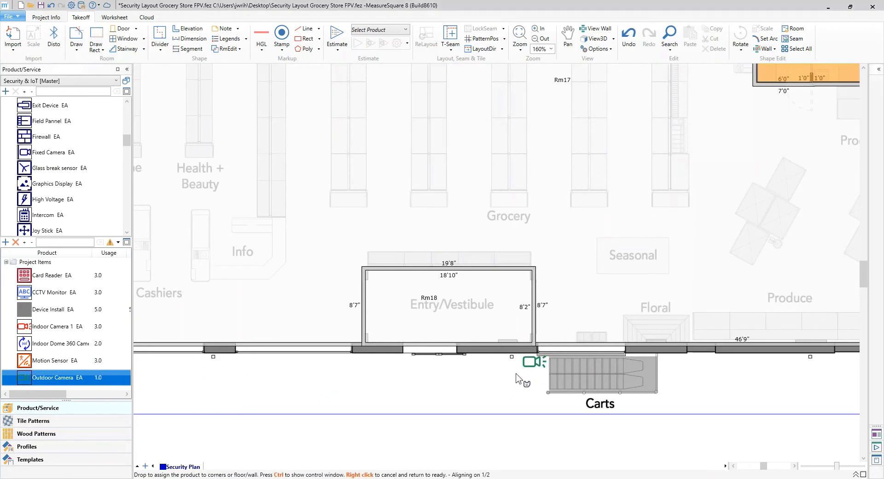
Step: Place an outdoor camera on the storefront wall and start the HGL highlight for its coverage zone
click(534, 363)
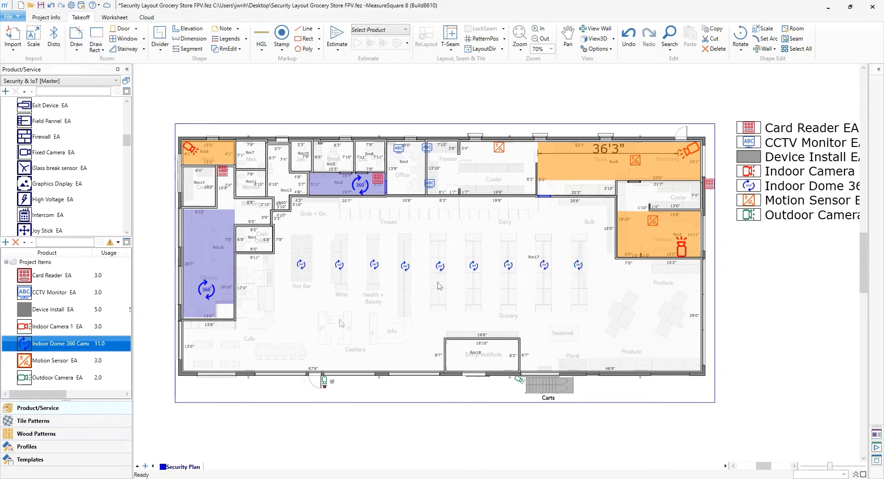
click(260, 35)
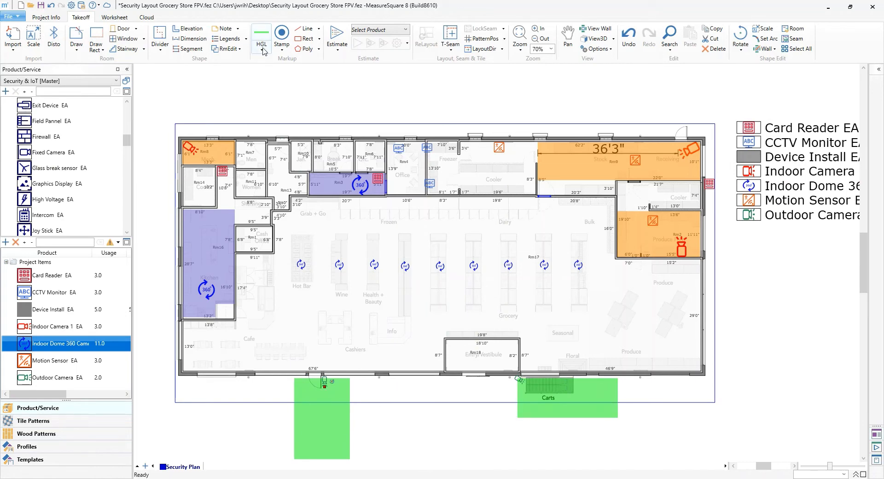
Step: Start the HGL highlight to shade the sales floor as dome-camera coverage
click(260, 43)
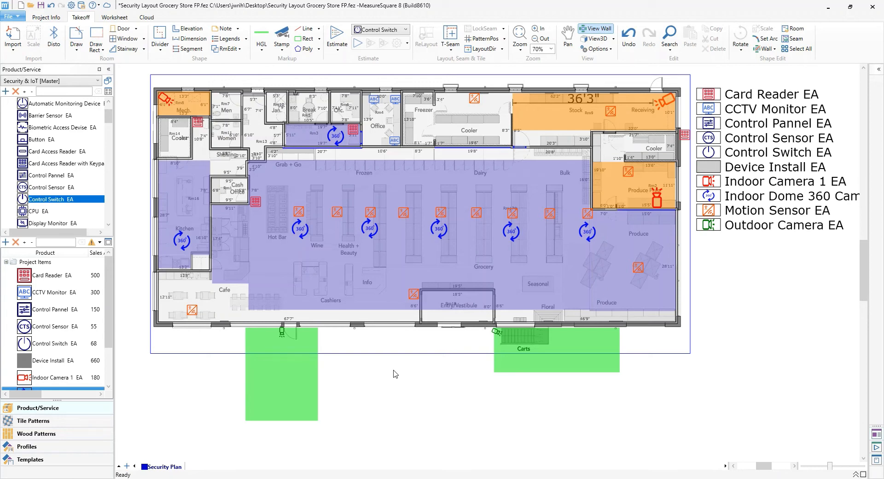
Step: Print the report with Summary, Diagram and Proposal checked in the Printers and Options dialog
click(595, 38)
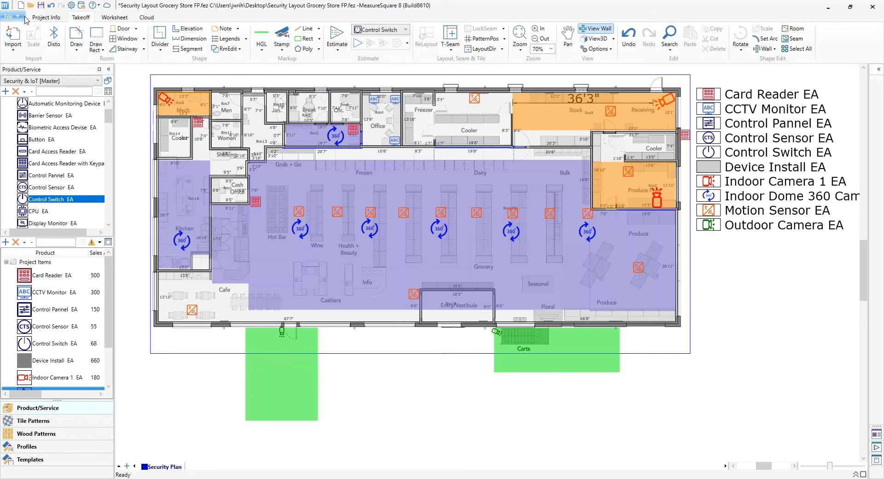
click(10, 17)
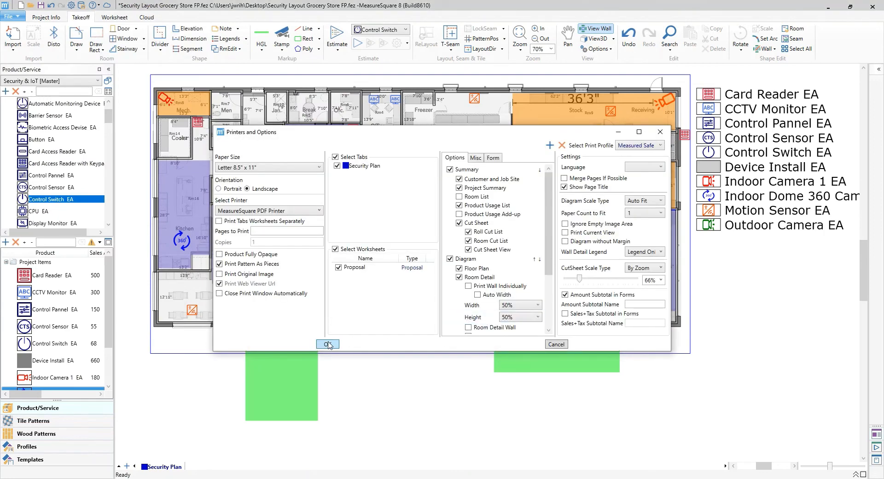
click(327, 344)
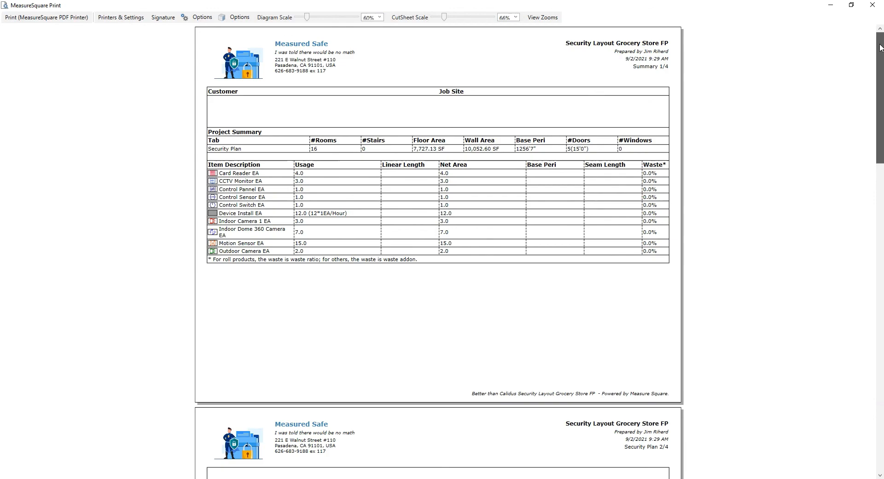
scroll(down, 3)
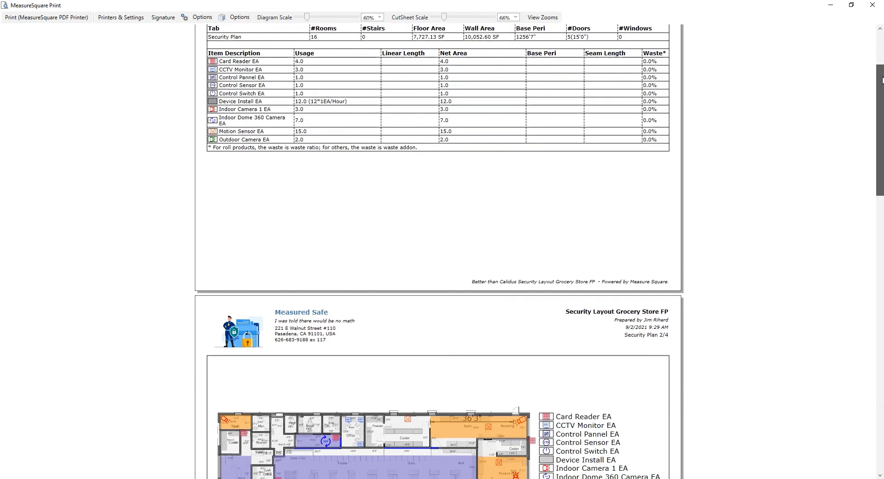
scroll(down, 3)
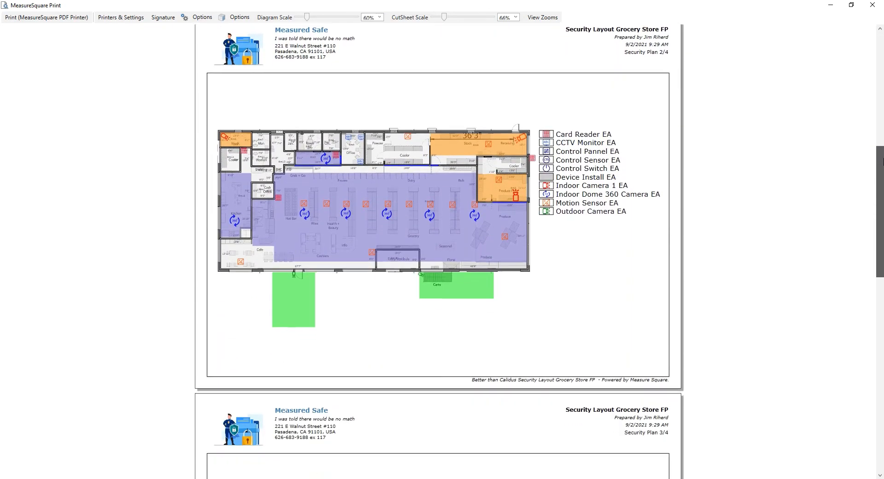
scroll(down, 3)
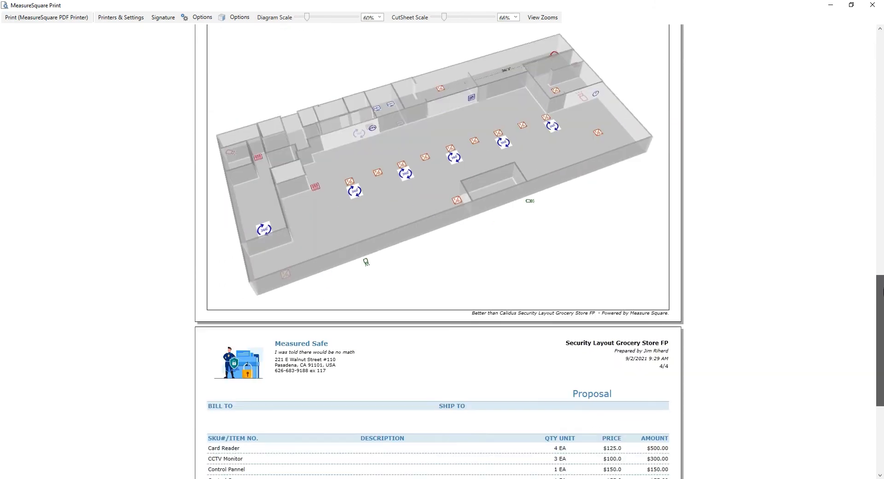
scroll(down, 3)
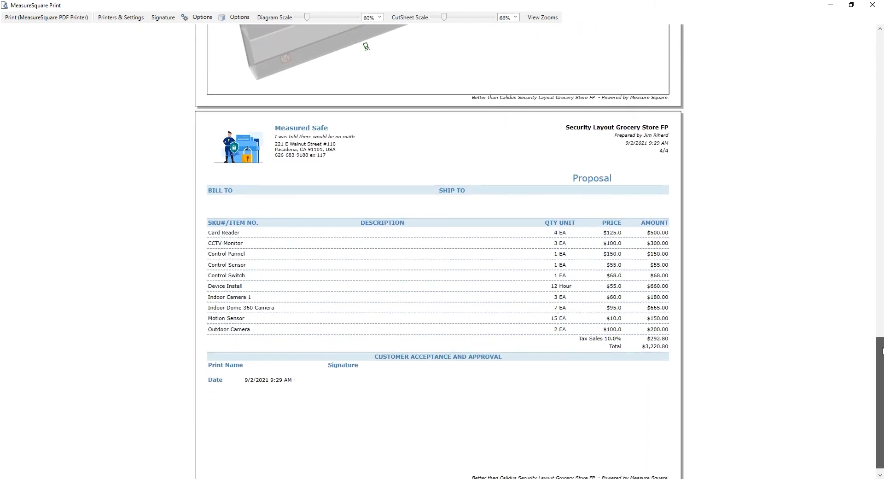
scroll(down, 3)
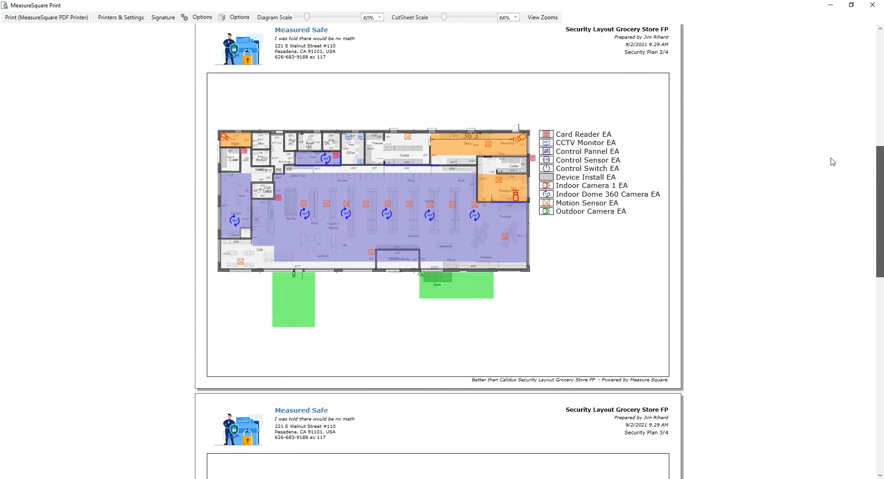
mouse_move(766, 178)
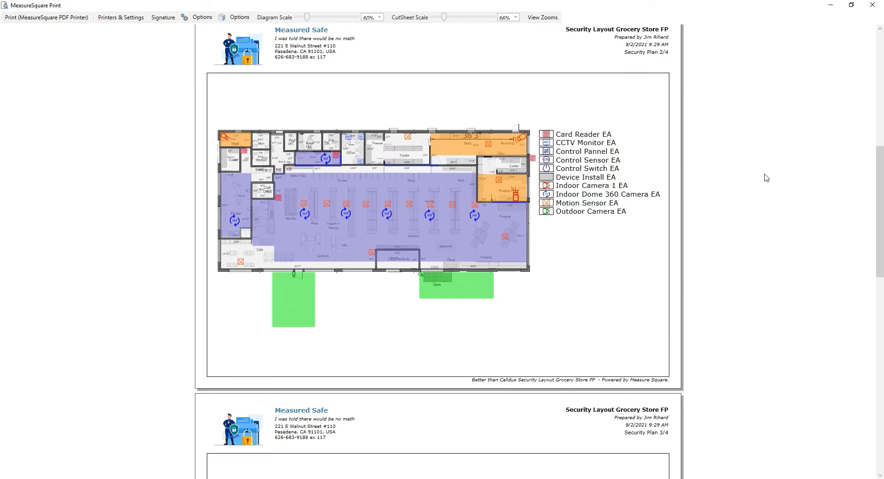